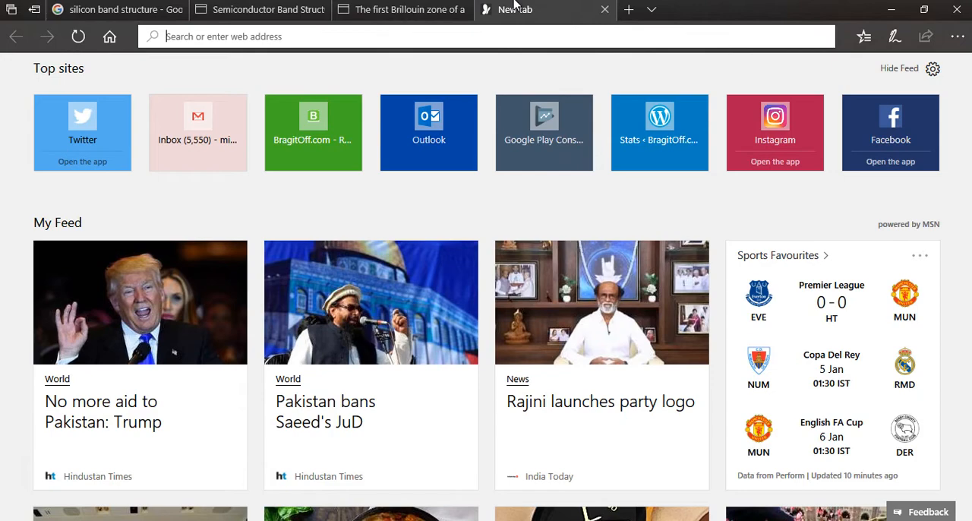
Search 'bandstructure of CdSe' and open the ZnSe/CdSe band-structure figure.
{"action": "type", "text": "bandstructure of"}
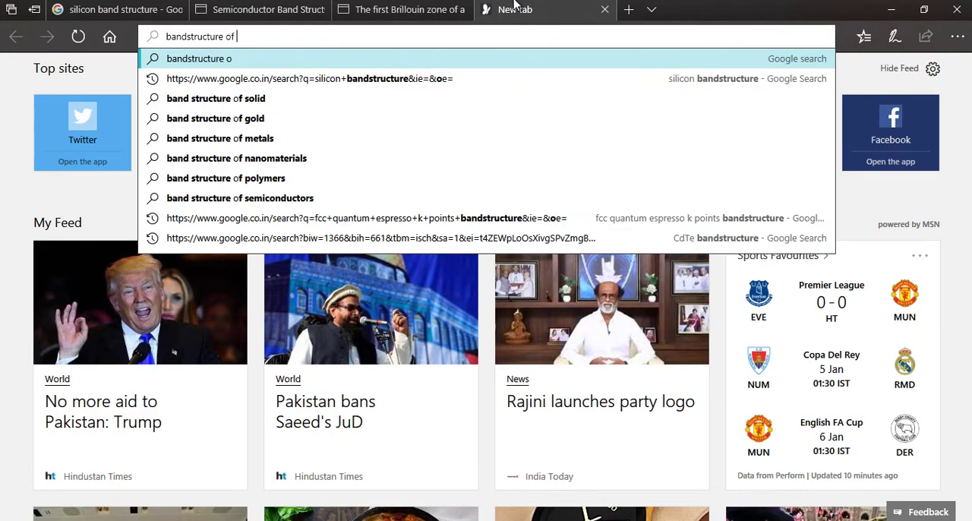
{"action": "type", "text": "CdS"}
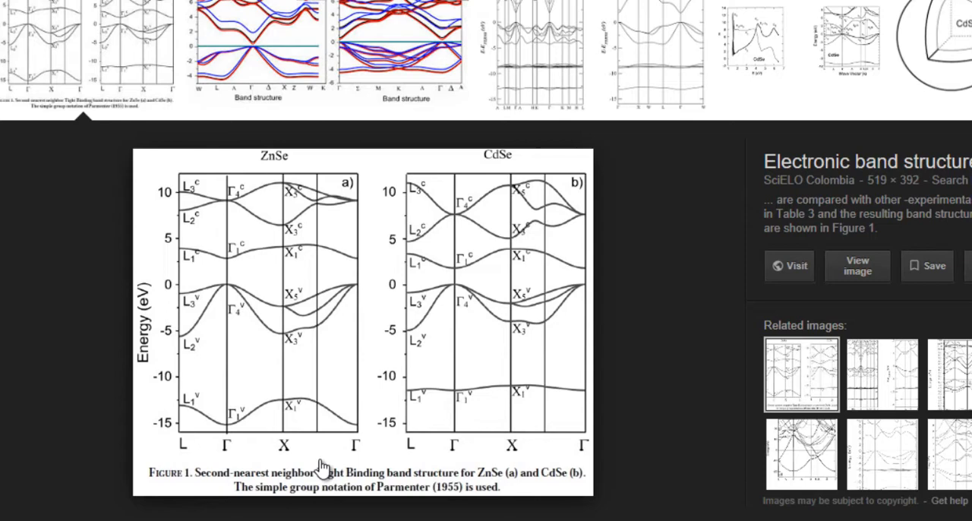
{"action": "mouse_move", "coordinate": [258, 53]}
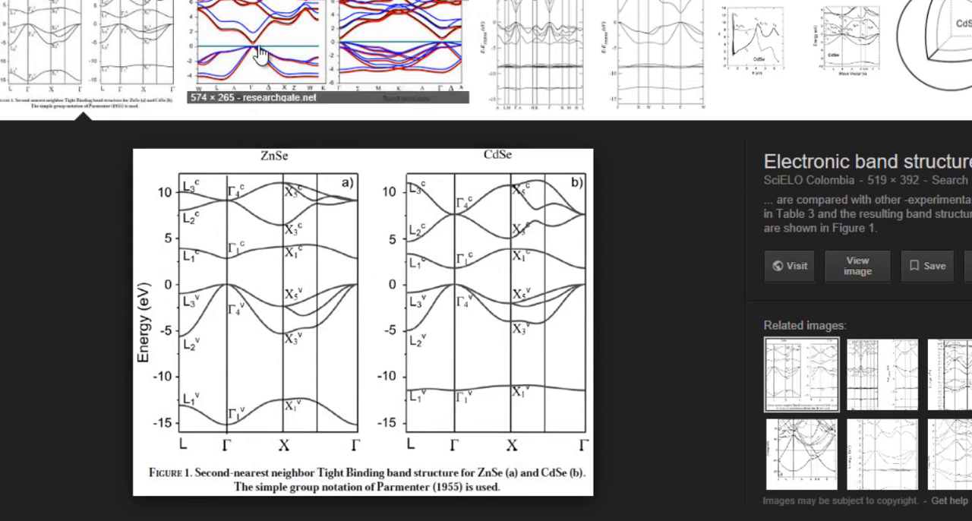
{"action": "left_click", "coordinate": [258, 45]}
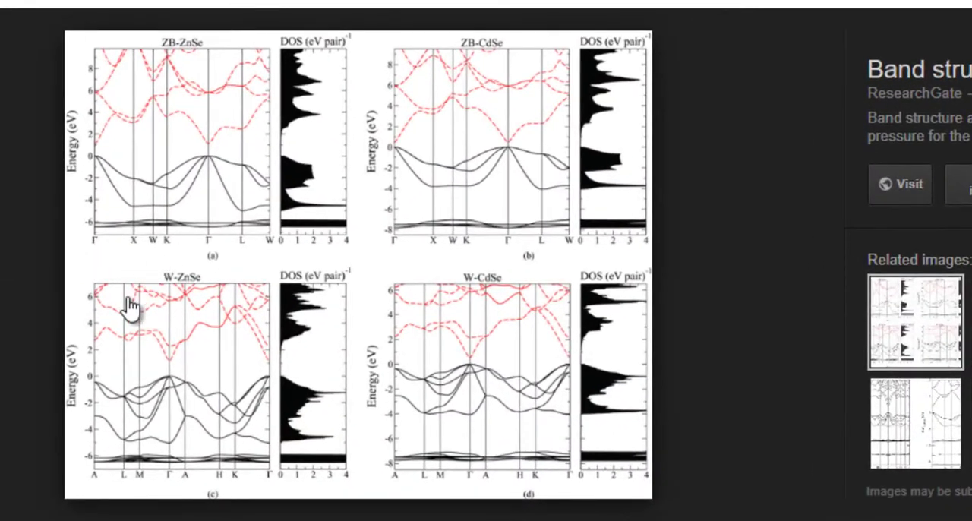
{"action": "mouse_move", "coordinate": [144, 498]}
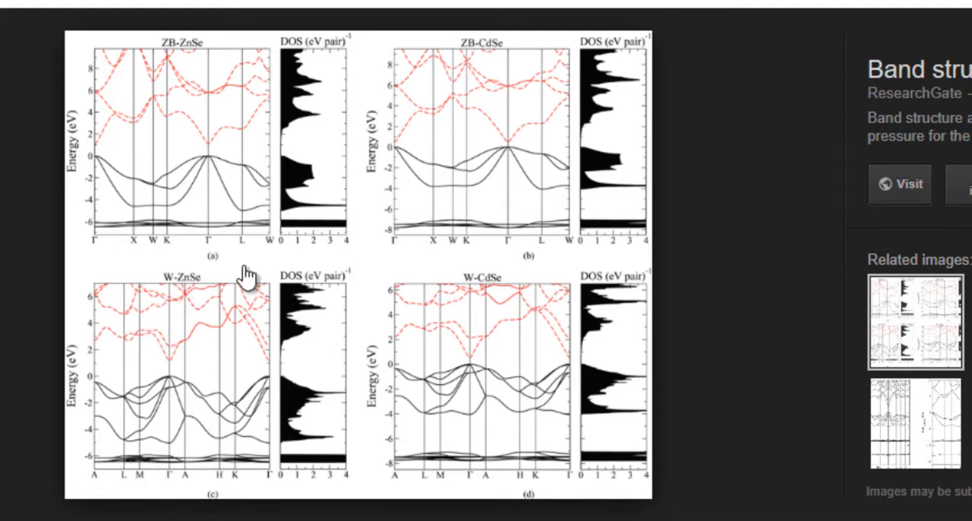
{"action": "mouse_move", "coordinate": [395, 266]}
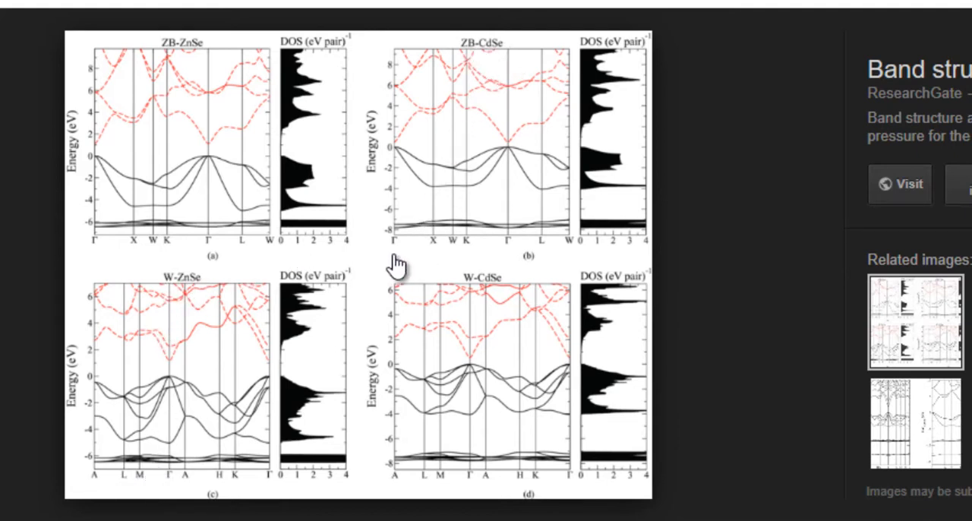
{"action": "mouse_move", "coordinate": [474, 255]}
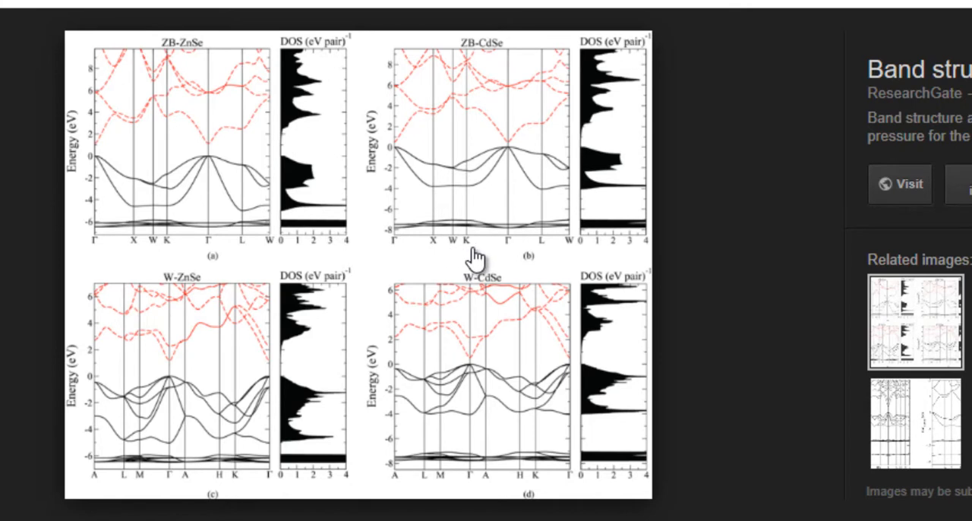
{"action": "mouse_move", "coordinate": [292, 4]}
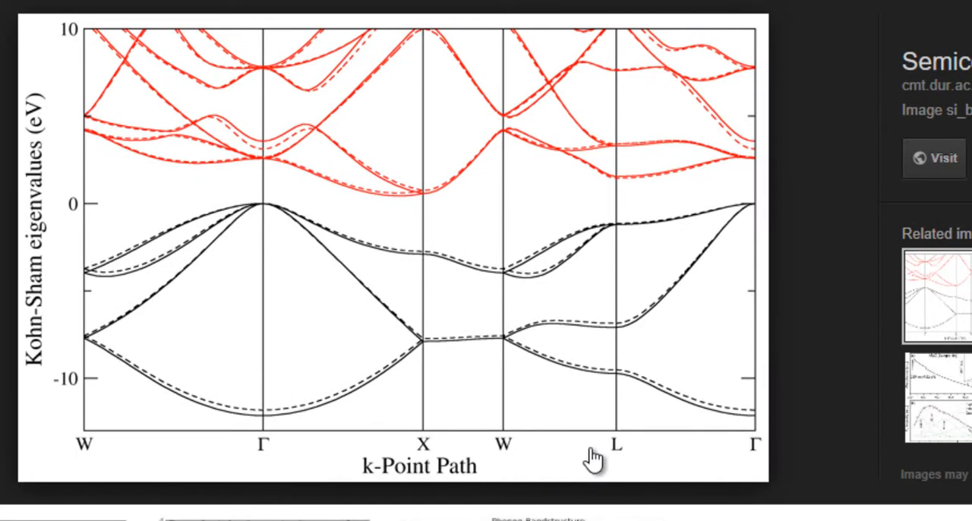
{"action": "mouse_move", "coordinate": [559, 433]}
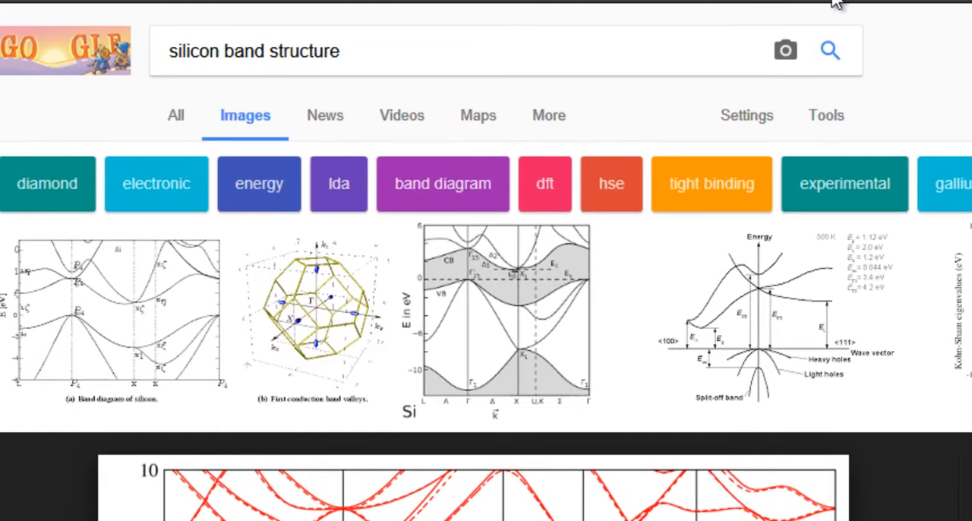
Scroll through the image results around the ZnSe/CdSe figure.
{"action": "scroll", "scroll_direction": "down", "scroll_amount": 3}
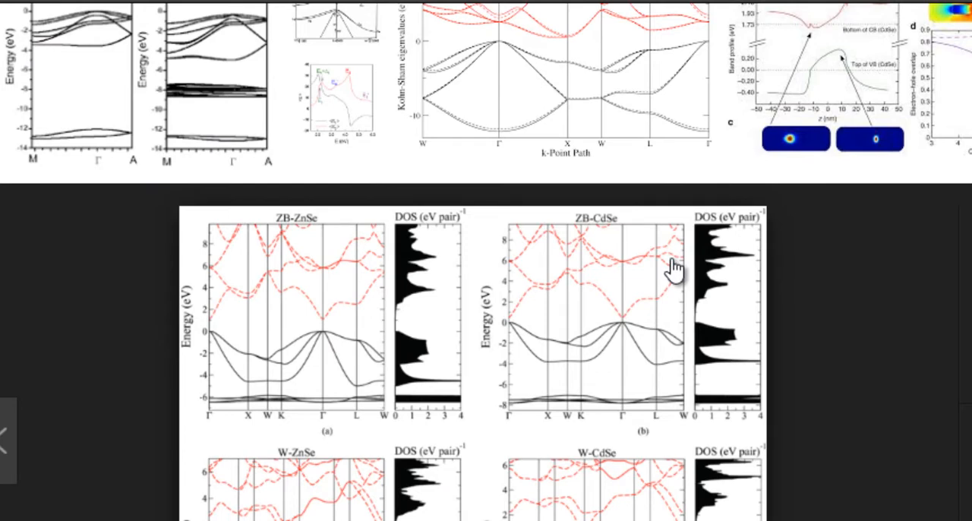
{"action": "mouse_move", "coordinate": [632, 246]}
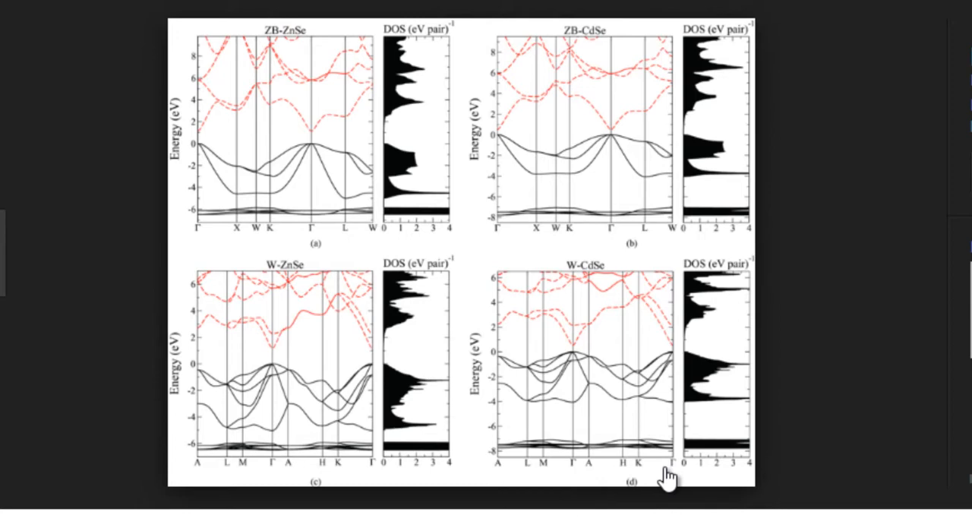
{"action": "mouse_move", "coordinate": [678, 261]}
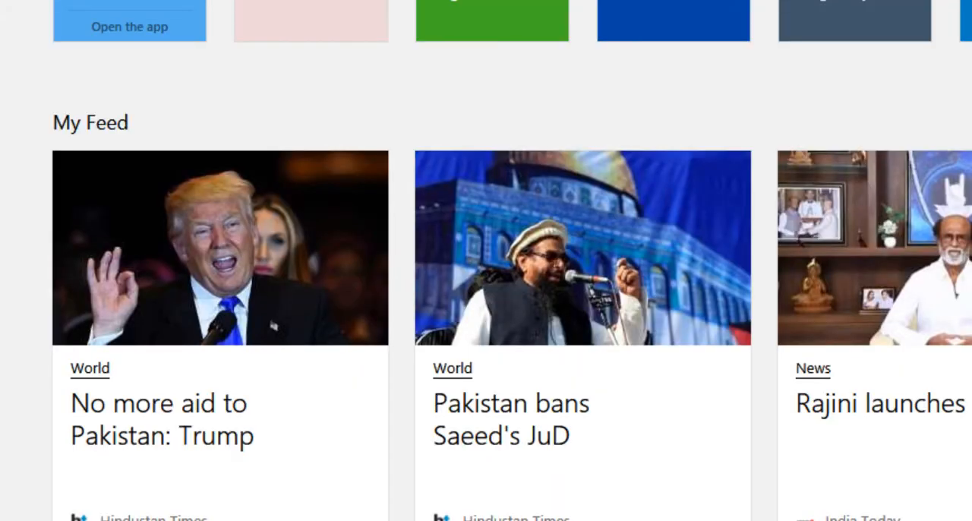
In a new tab, search 'high symmetry points fcc' and show its image results.
{"action": "scroll", "scroll_direction": "up", "scroll_amount": 3}
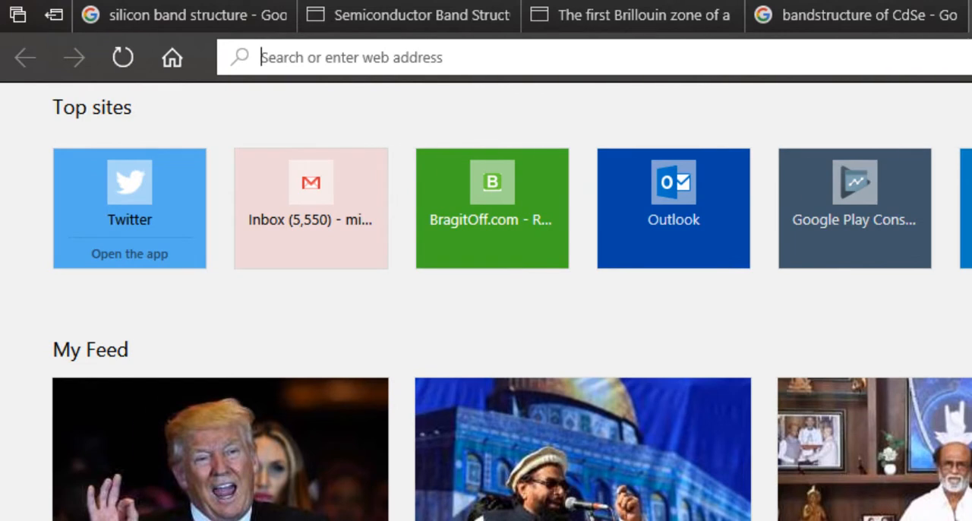
{"action": "left_click", "coordinate": [957, 15]}
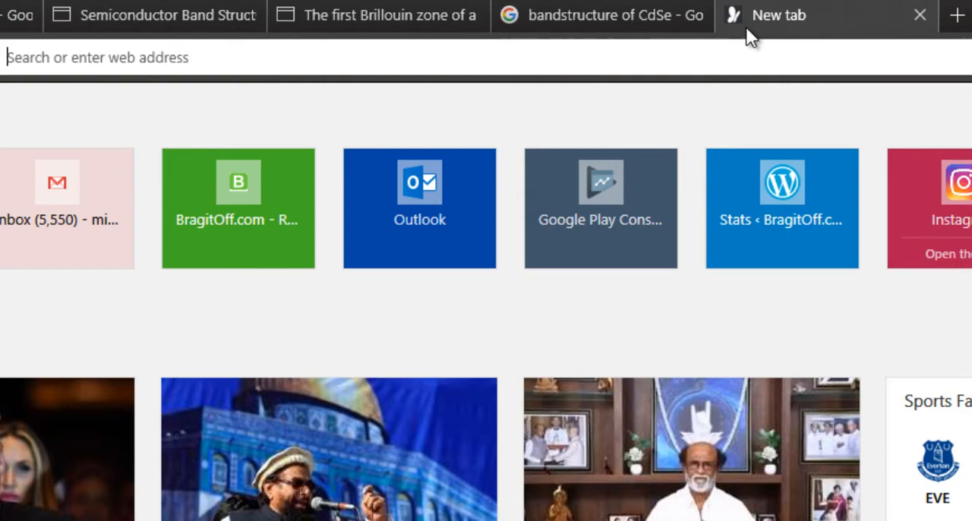
{"action": "type", "text": "high symmet"}
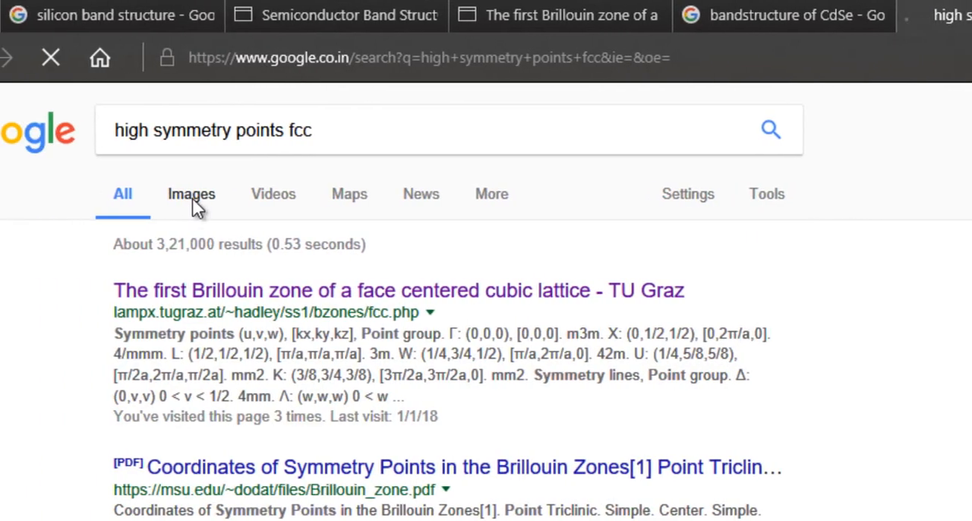
{"action": "left_click", "coordinate": [191, 194]}
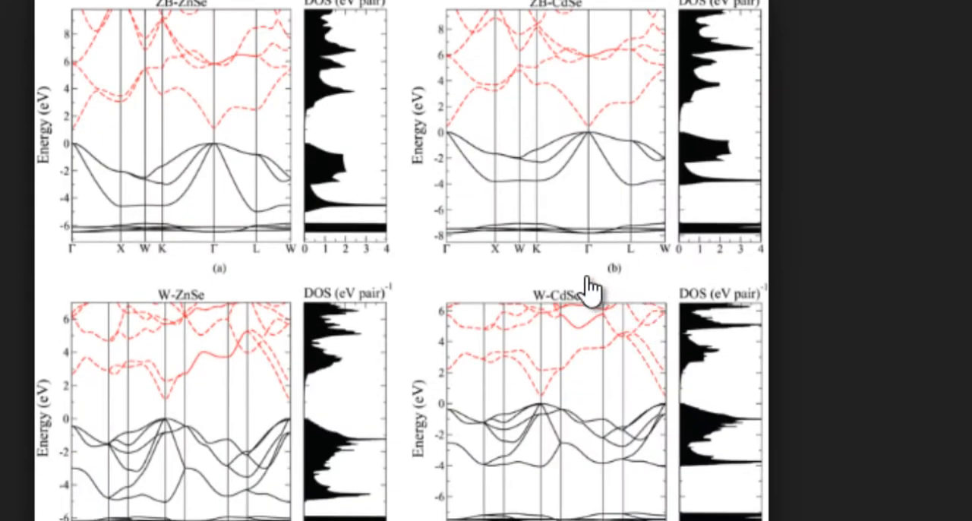
{"action": "mouse_move", "coordinate": [459, 274]}
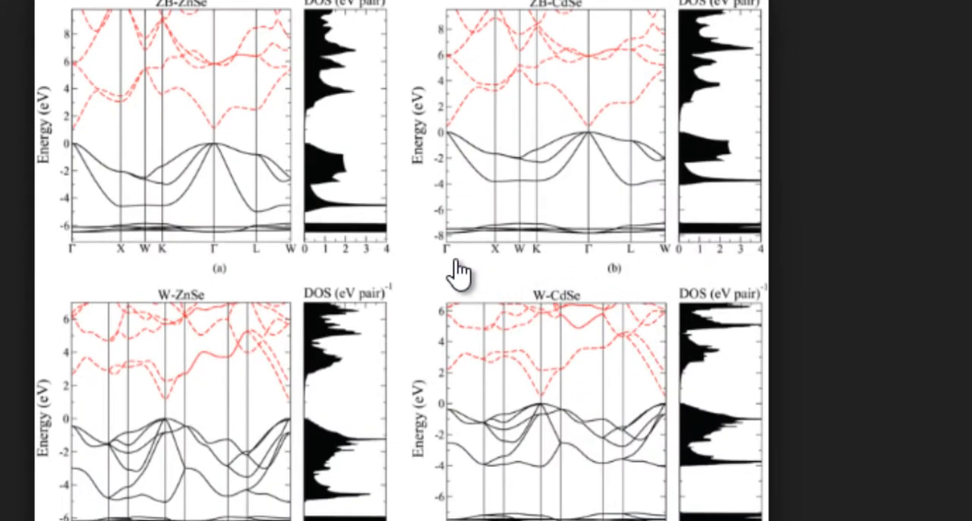
{"action": "mouse_move", "coordinate": [462, 277]}
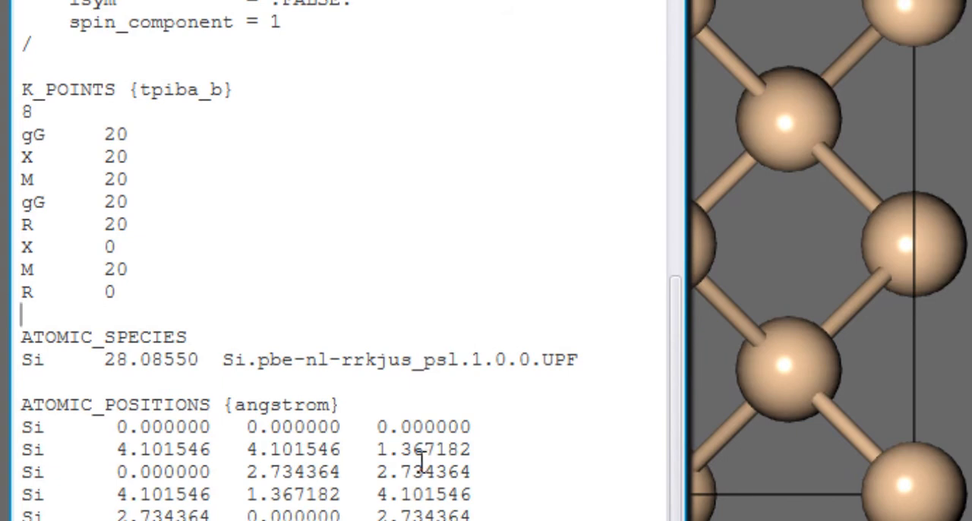
{"action": "mouse_move", "coordinate": [270, 257]}
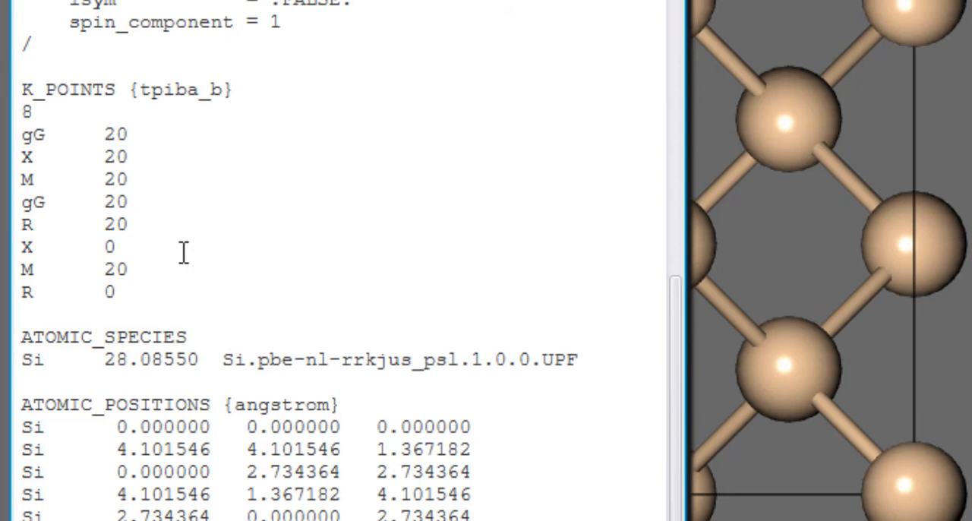
Replace 'gG' on the first K_POINTS line with coordinates 0 0 0, keeping 20 divisions.
{"action": "left_click_drag", "start_coordinate": [23, 134], "coordinate": [119, 246]}
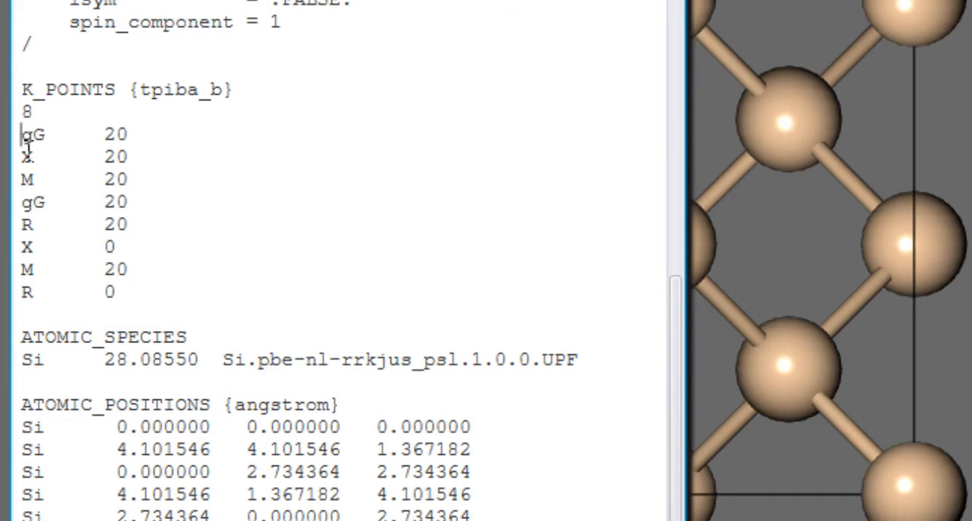
{"action": "left_click_drag", "start_coordinate": [21, 133], "coordinate": [38, 271]}
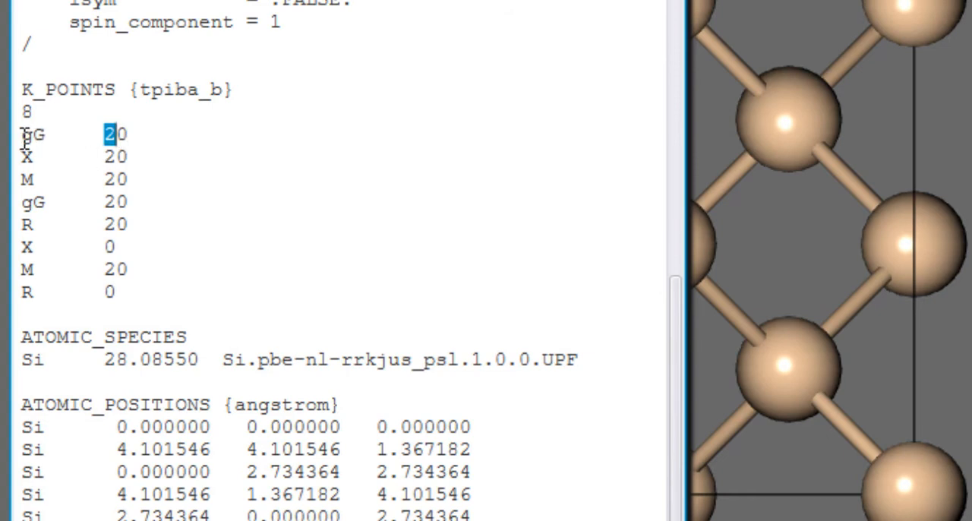
{"action": "left_click", "coordinate": [33, 133]}
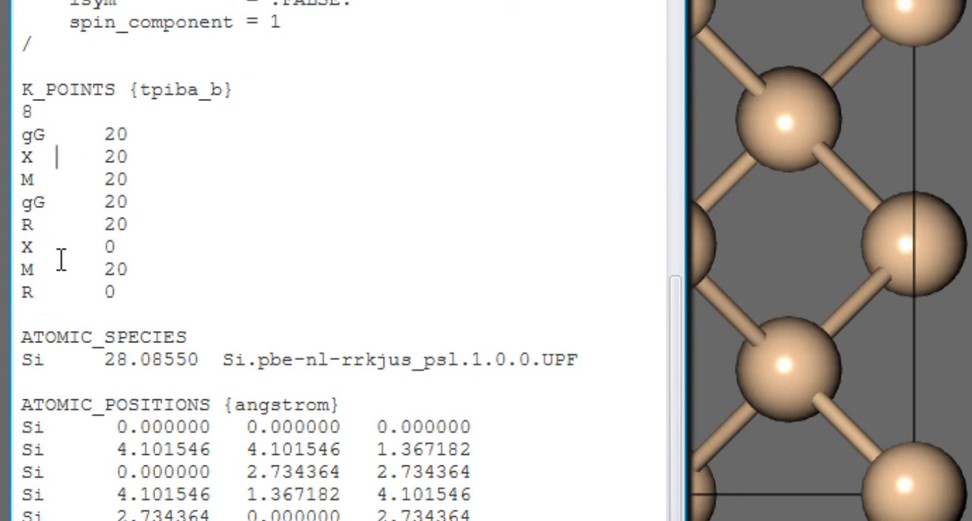
{"action": "mouse_move", "coordinate": [59, 256]}
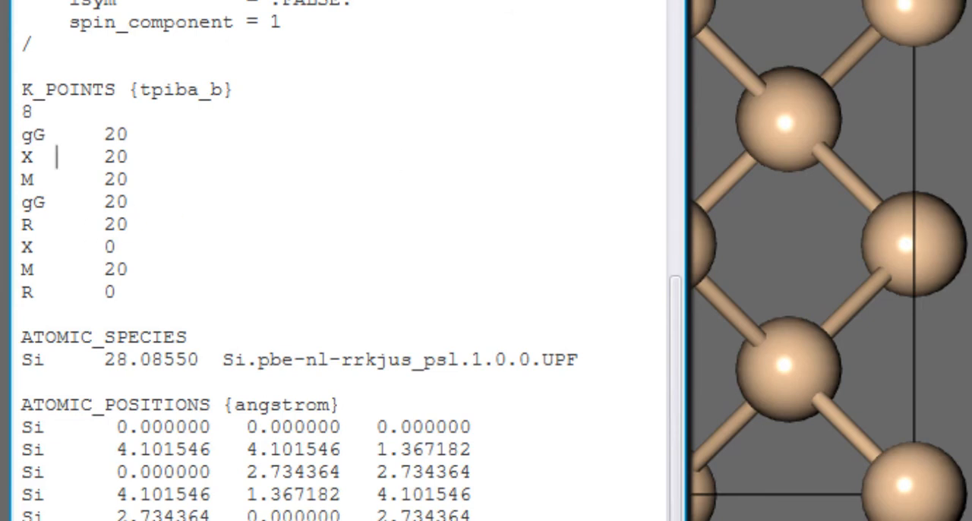
{"action": "mouse_move", "coordinate": [143, 155]}
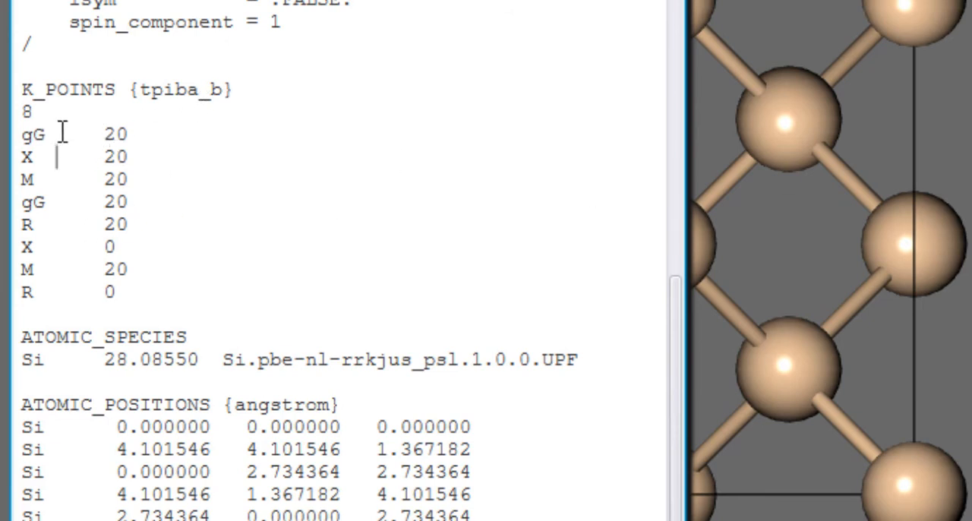
{"action": "type", "text": "0  0  0"}
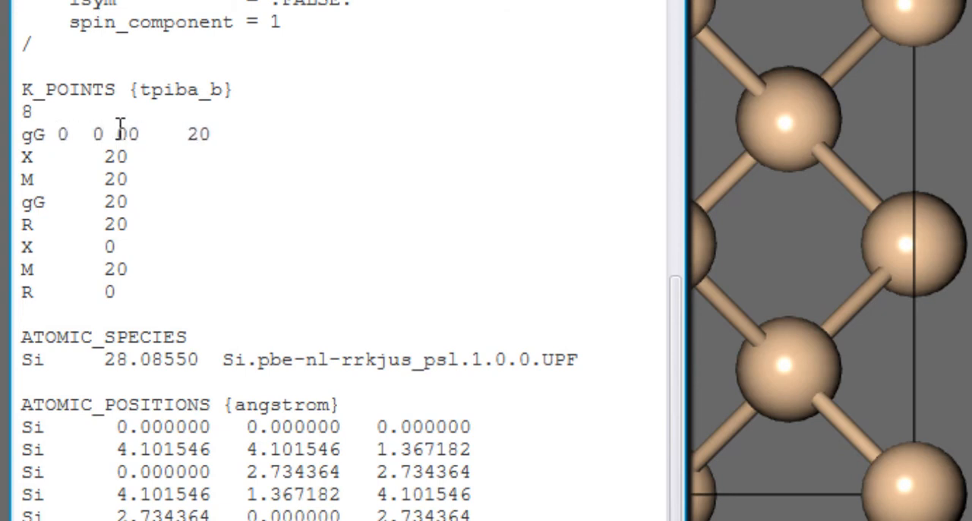
{"action": "double_click", "coordinate": [62, 134]}
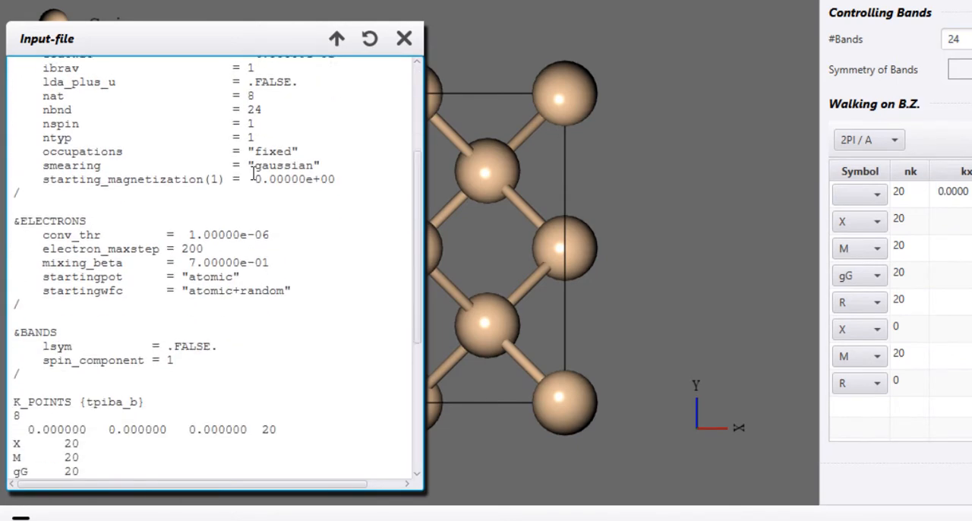
Verify the Gamma line reads 0 0 0 and the path units are 2PI/A, then return to Edge.
{"action": "scroll", "scroll_direction": "down", "scroll_amount": 3}
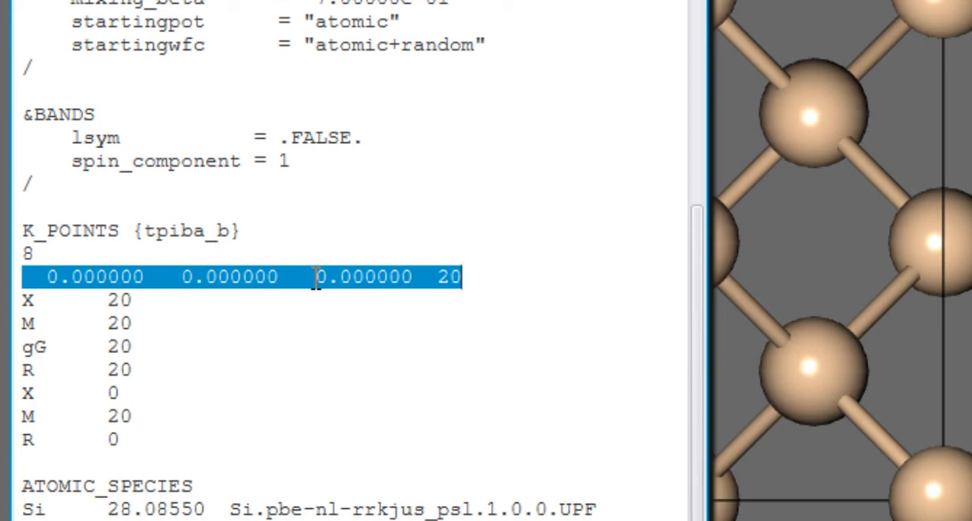
{"action": "left_click", "coordinate": [236, 277]}
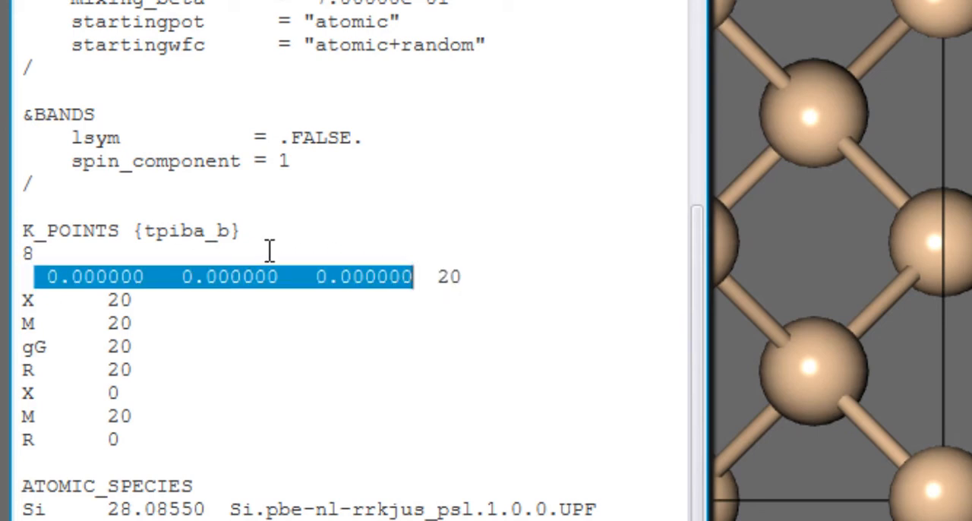
{"action": "double_click", "coordinate": [188, 231]}
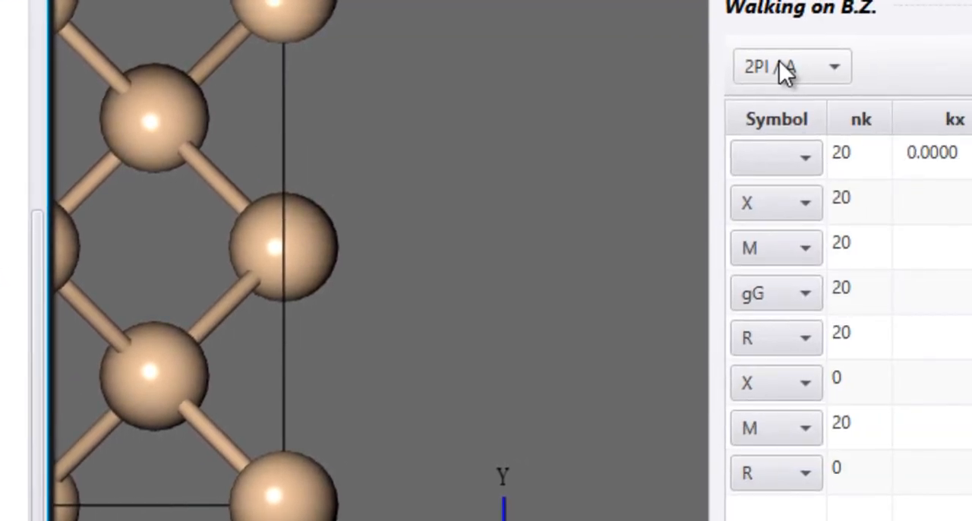
{"action": "left_click", "coordinate": [790, 67]}
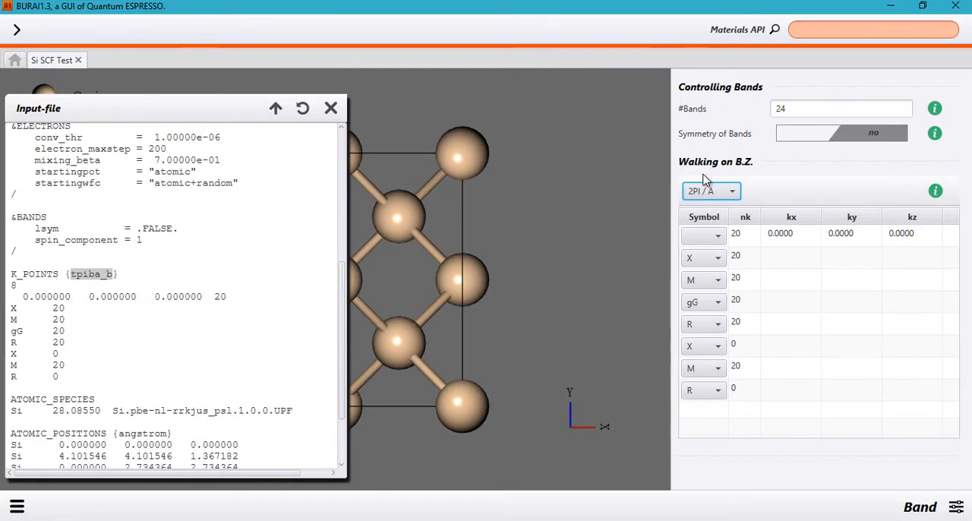
{"action": "mouse_move", "coordinate": [629, 257]}
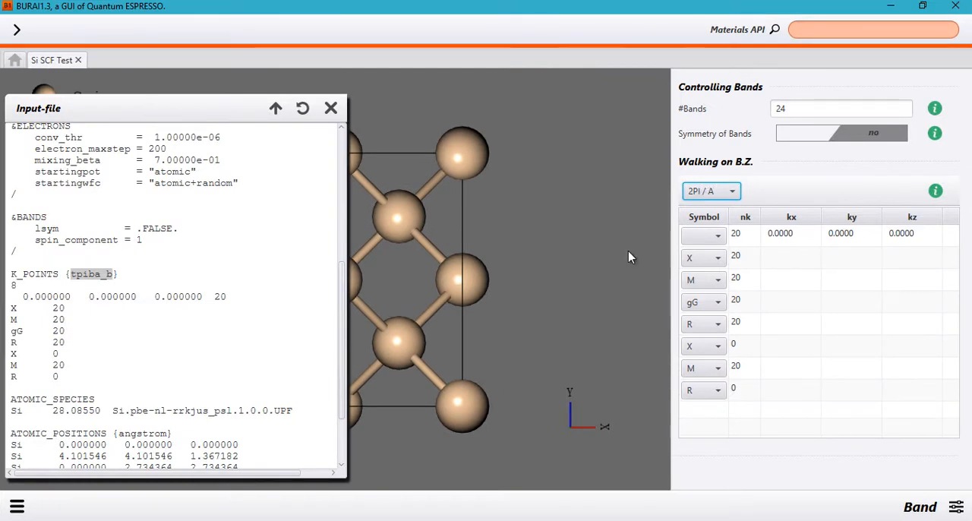
{"action": "triple_click", "coordinate": [113, 296]}
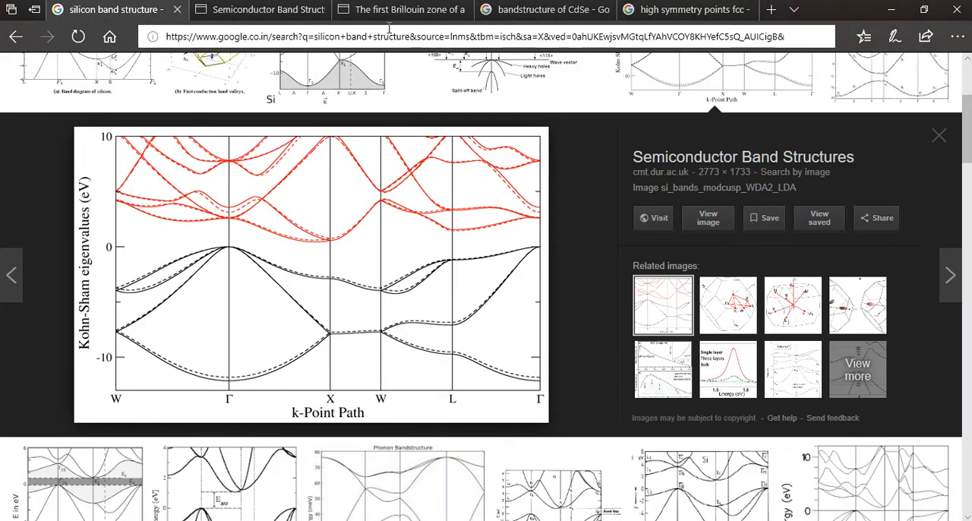
Open the TU Graz fcc Brillouin zone page and scroll to its symmetry points table.
{"action": "left_click", "coordinate": [401, 9]}
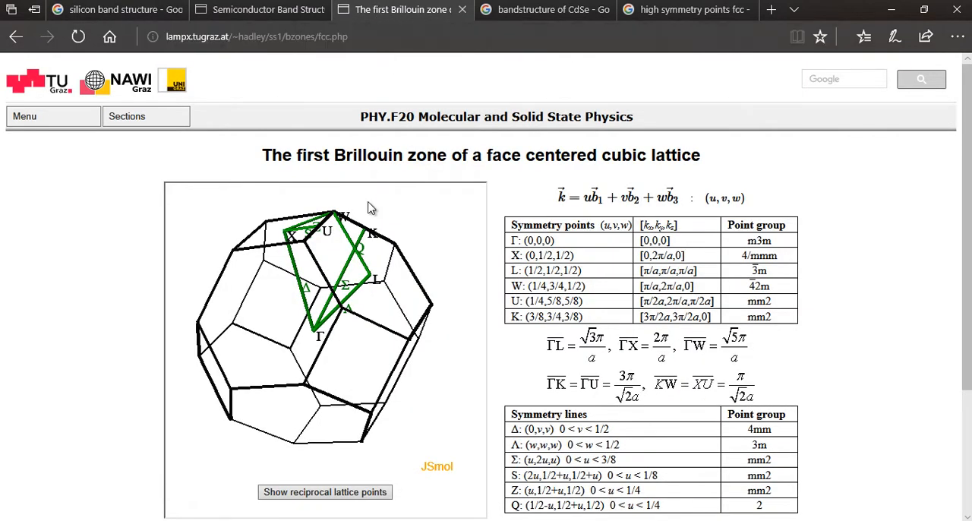
{"action": "mouse_move", "coordinate": [413, 9]}
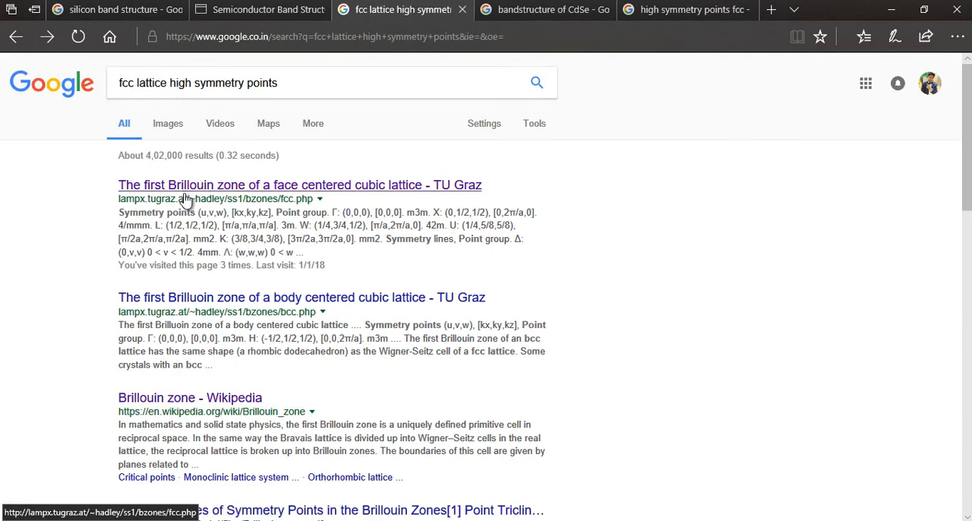
{"action": "left_click", "coordinate": [299, 186]}
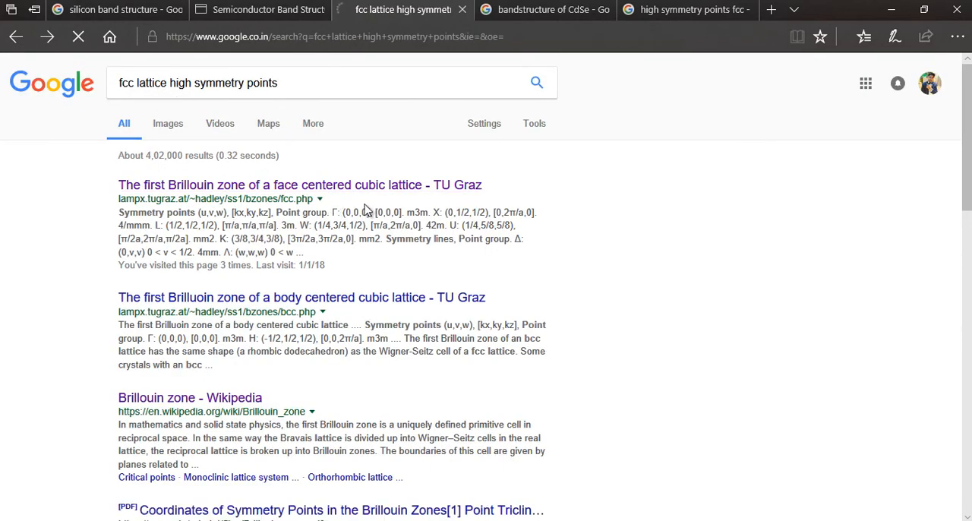
{"action": "left_click", "coordinate": [298, 185]}
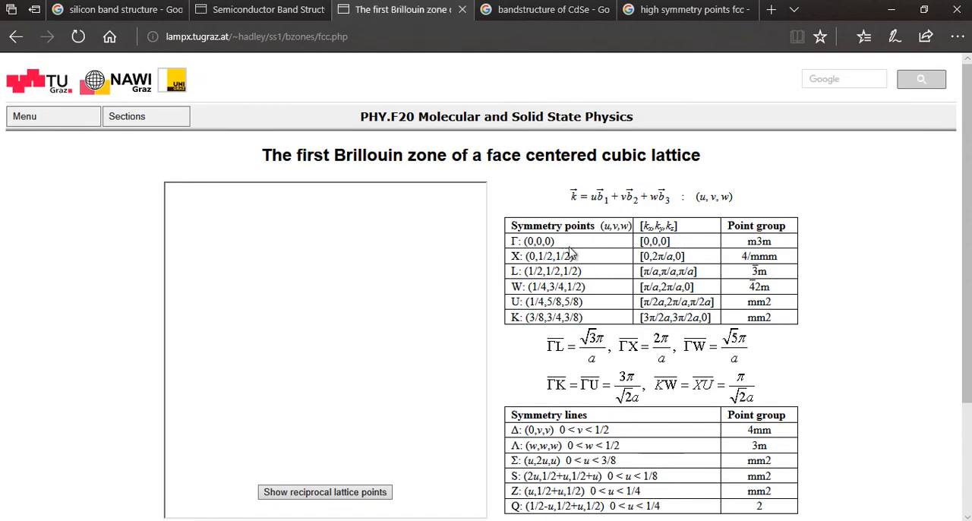
{"action": "scroll", "scroll_direction": "down", "scroll_amount": 3}
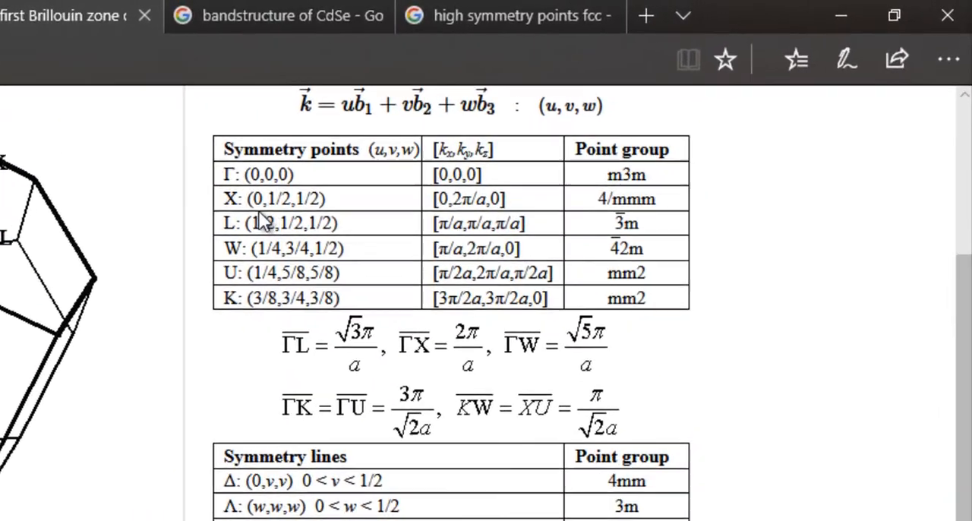
{"action": "scroll", "scroll_direction": "down", "scroll_amount": 3}
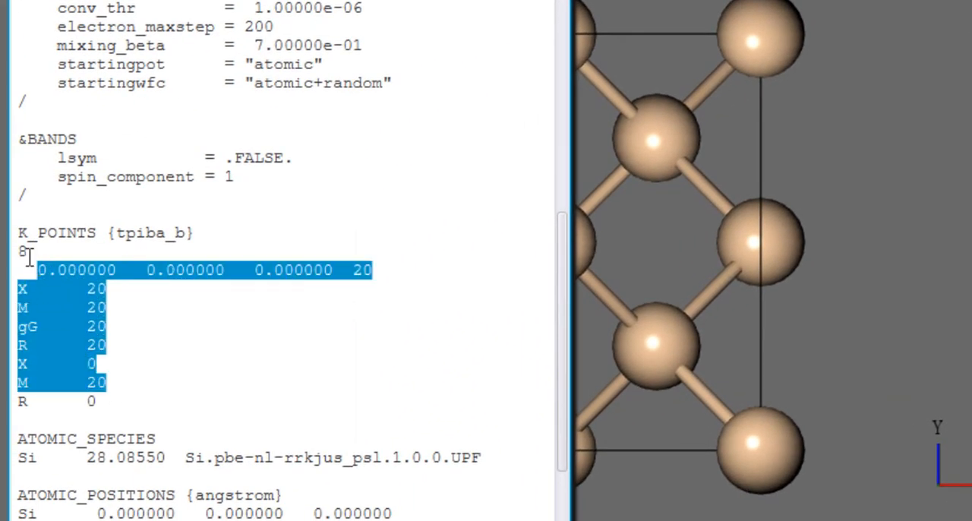
{"action": "left_click", "coordinate": [485, 167]}
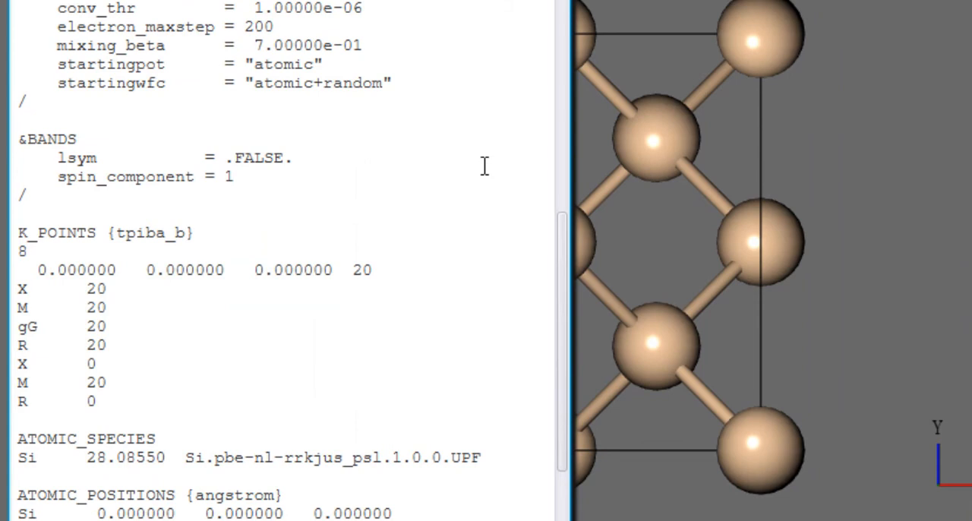